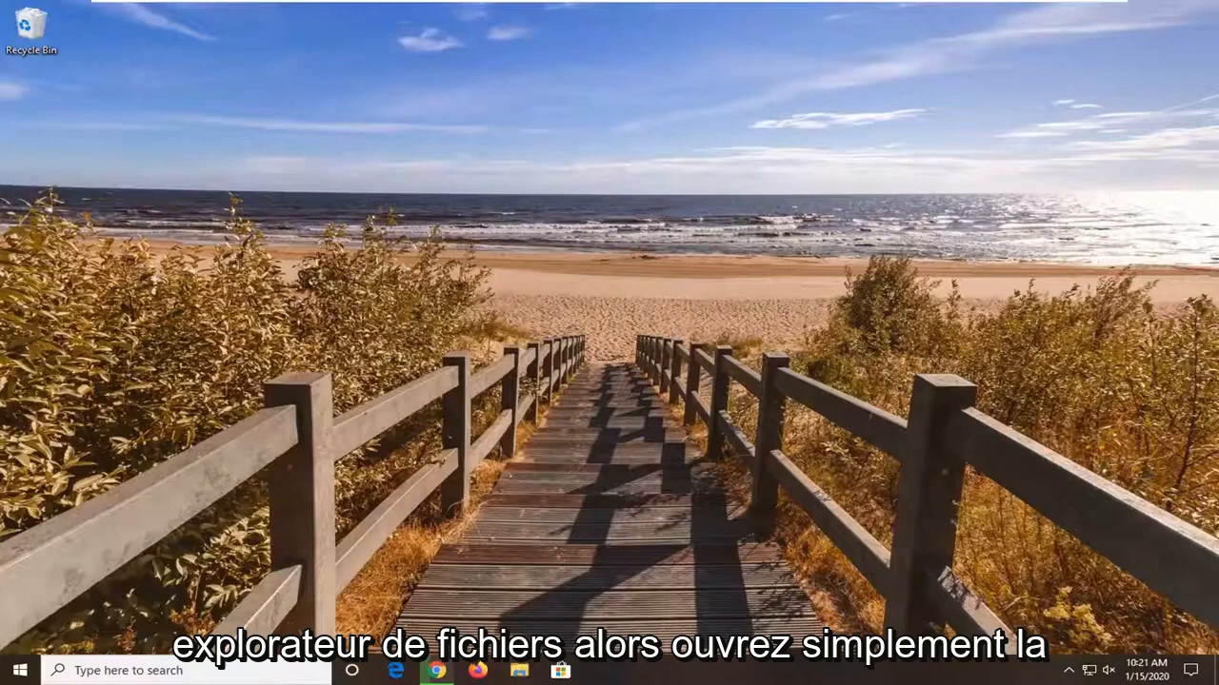
Open File Explorer and browse into Local Disk (C:) toward the Windows folder.
{"action": "left_click", "coordinate": [518, 670]}
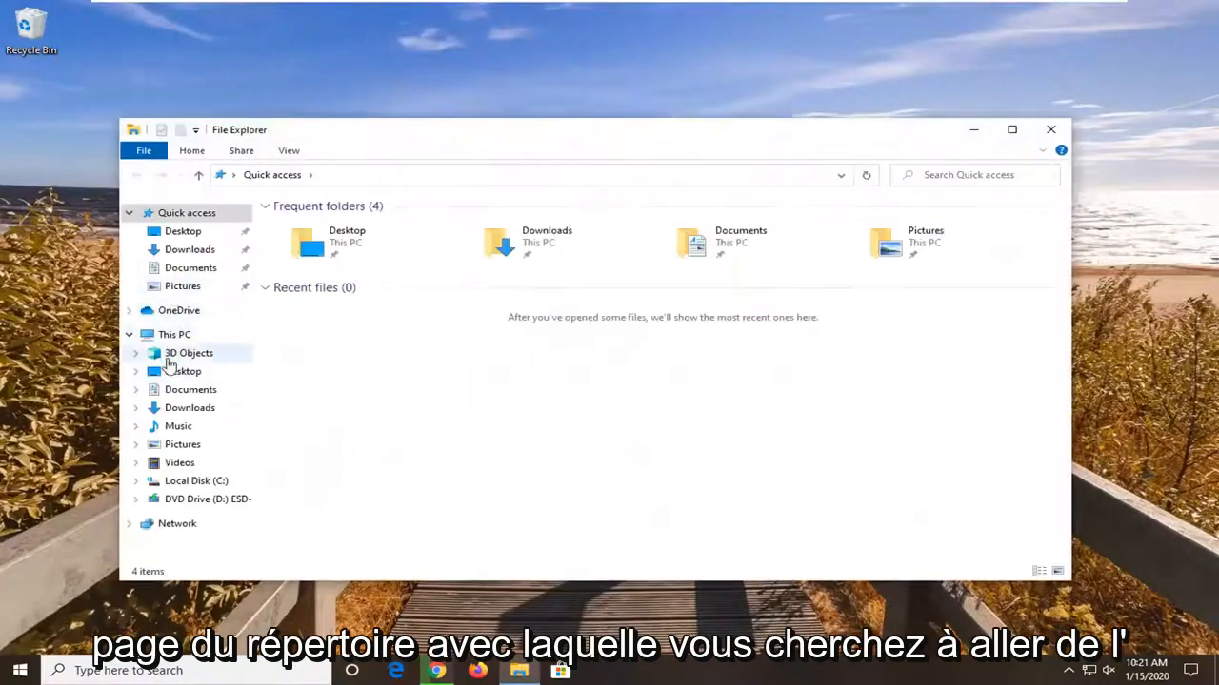
{"action": "left_click", "coordinate": [196, 481]}
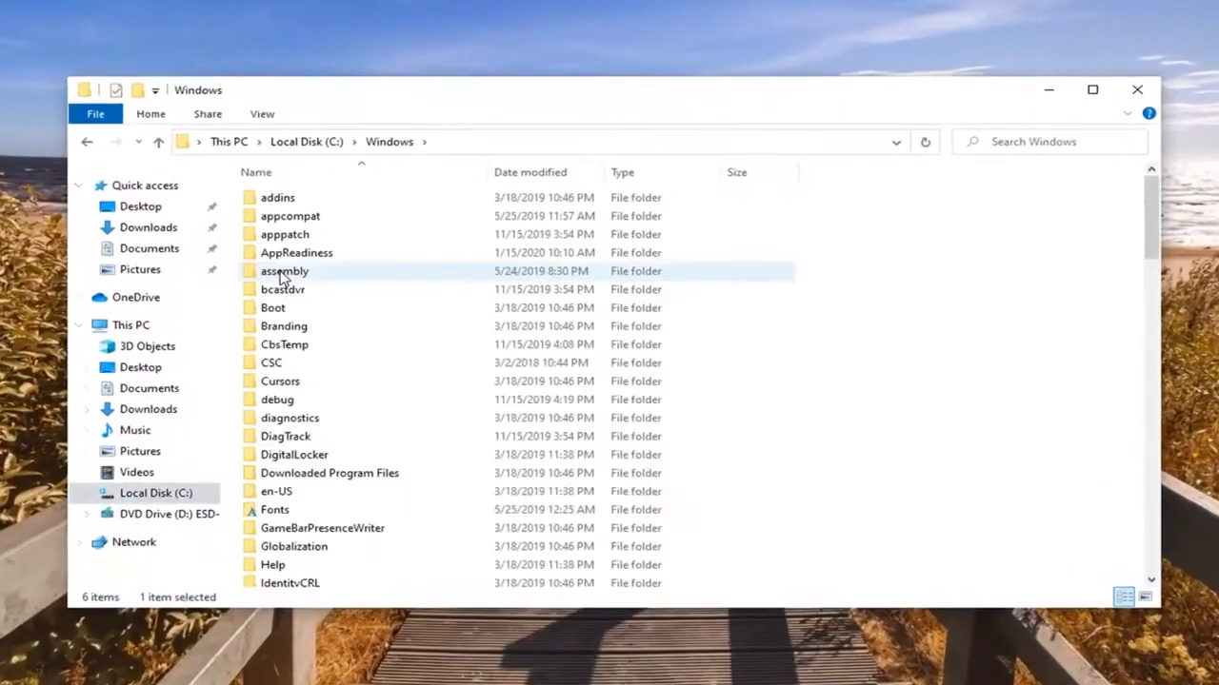
From the file list's right-click Group by menu, choose More... to open Choose Details.
{"action": "left_click", "coordinate": [923, 302]}
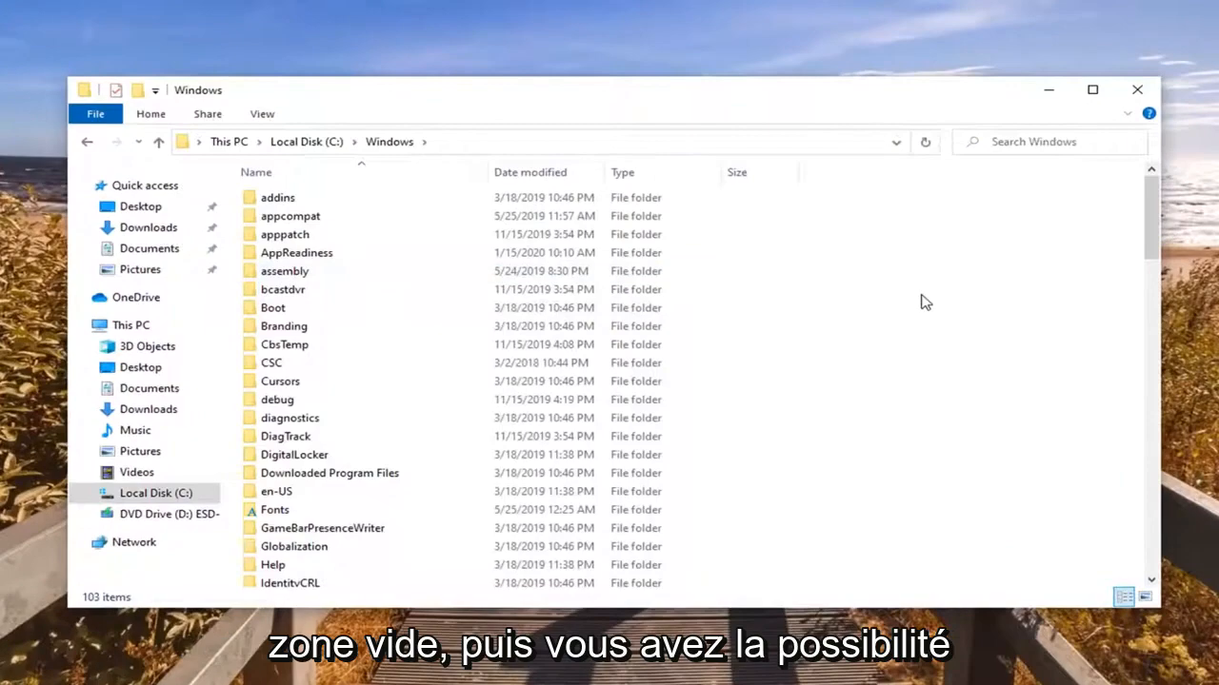
{"action": "right_click", "coordinate": [923, 302]}
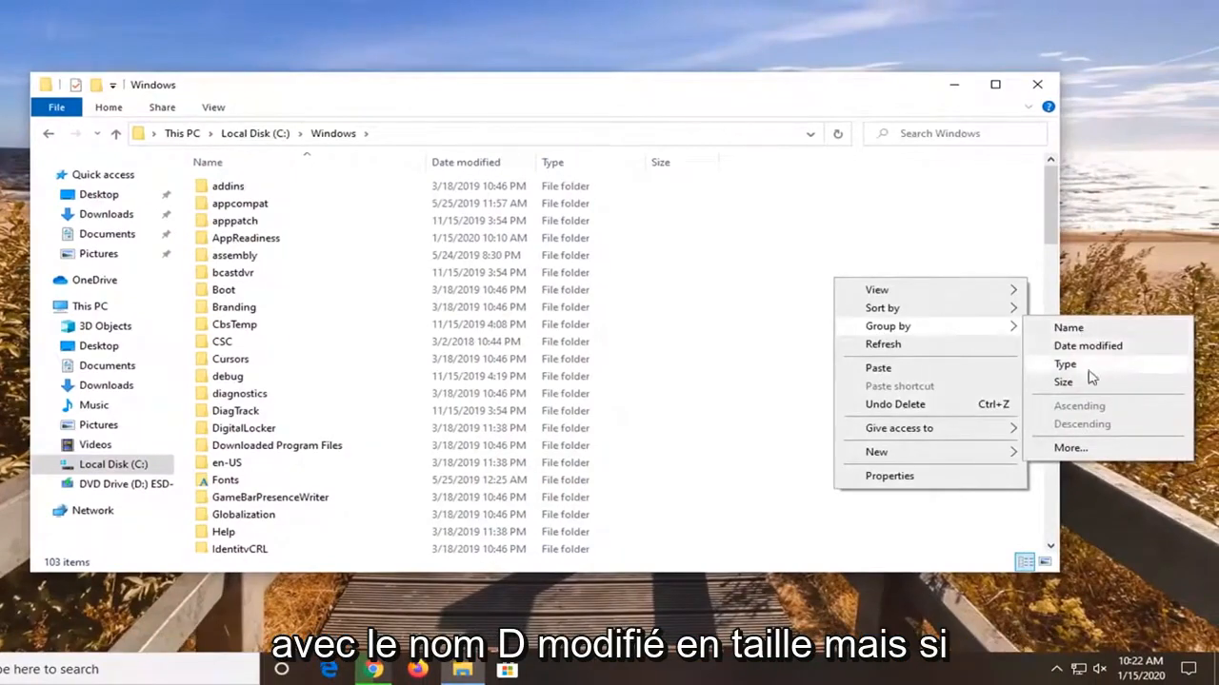
{"action": "mouse_move", "coordinate": [1070, 447]}
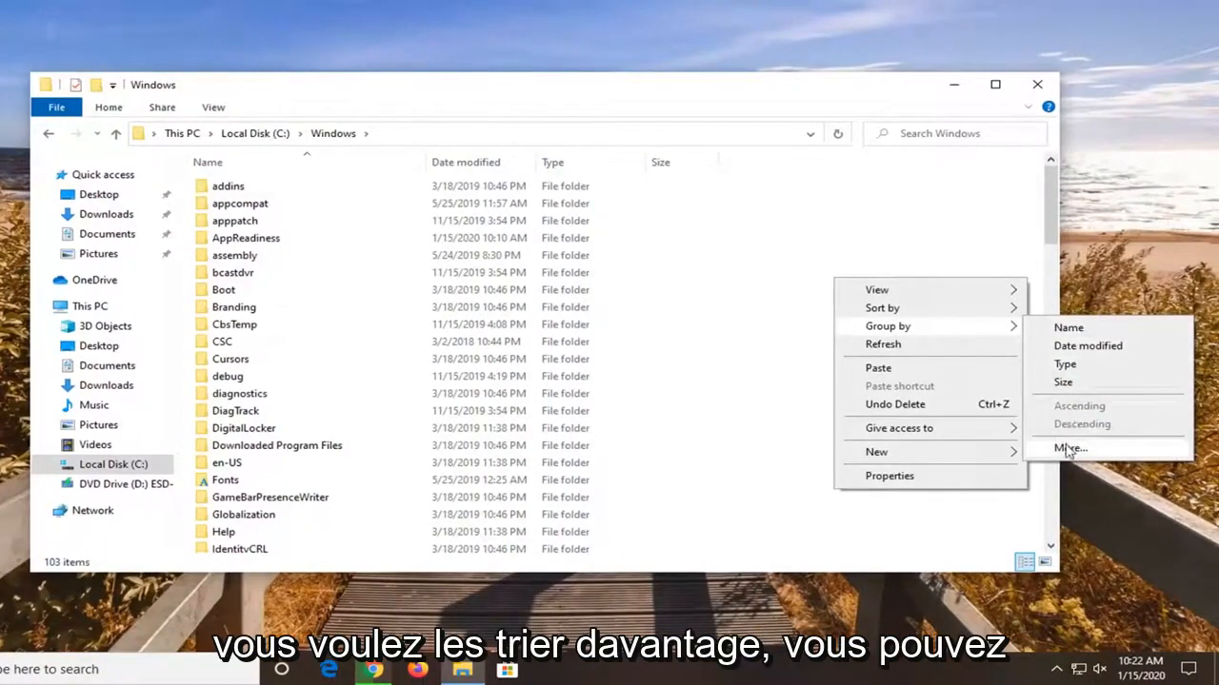
{"action": "left_click", "coordinate": [1070, 447]}
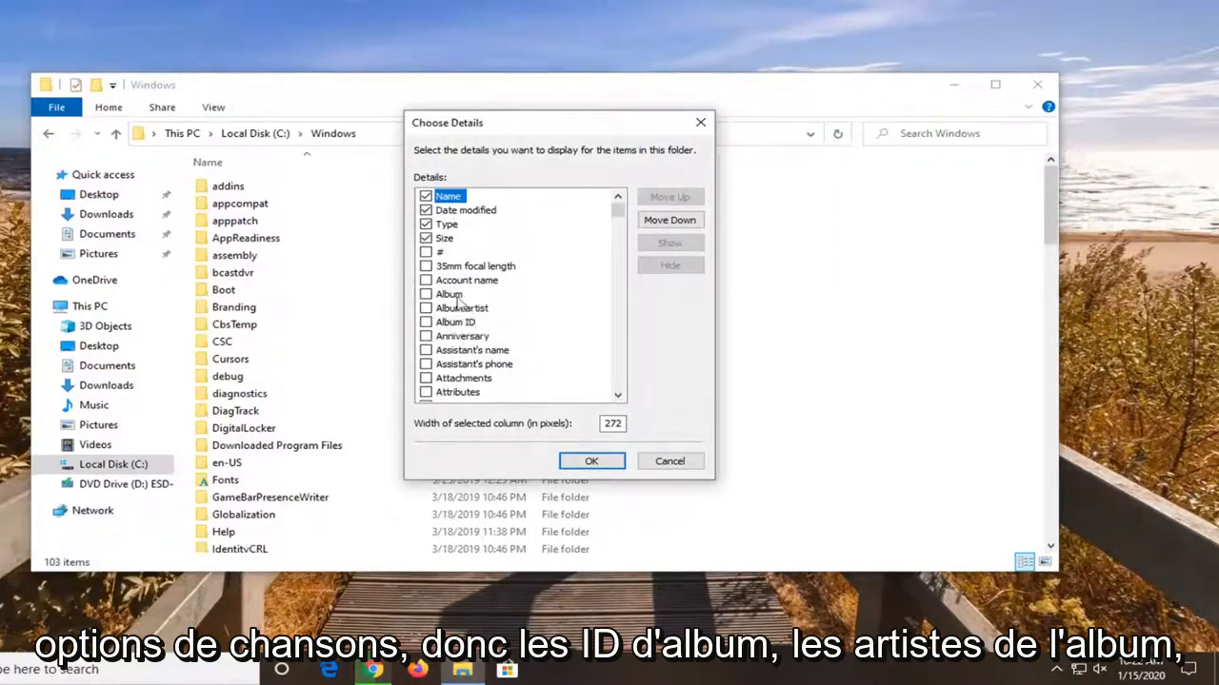
Scroll through the Choose Details property list, leaving only Name, Date modified, Type, Size checked.
{"action": "scroll", "scroll_direction": "down", "scroll_amount": 3}
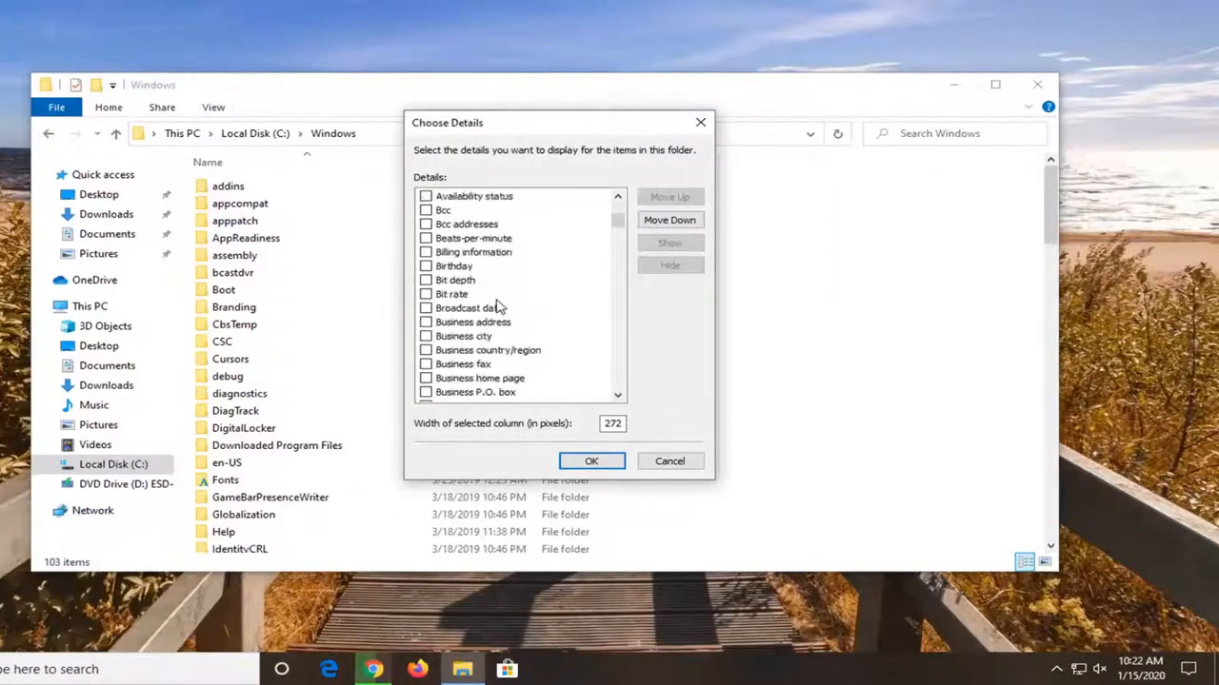
{"action": "scroll", "scroll_direction": "down", "scroll_amount": 3}
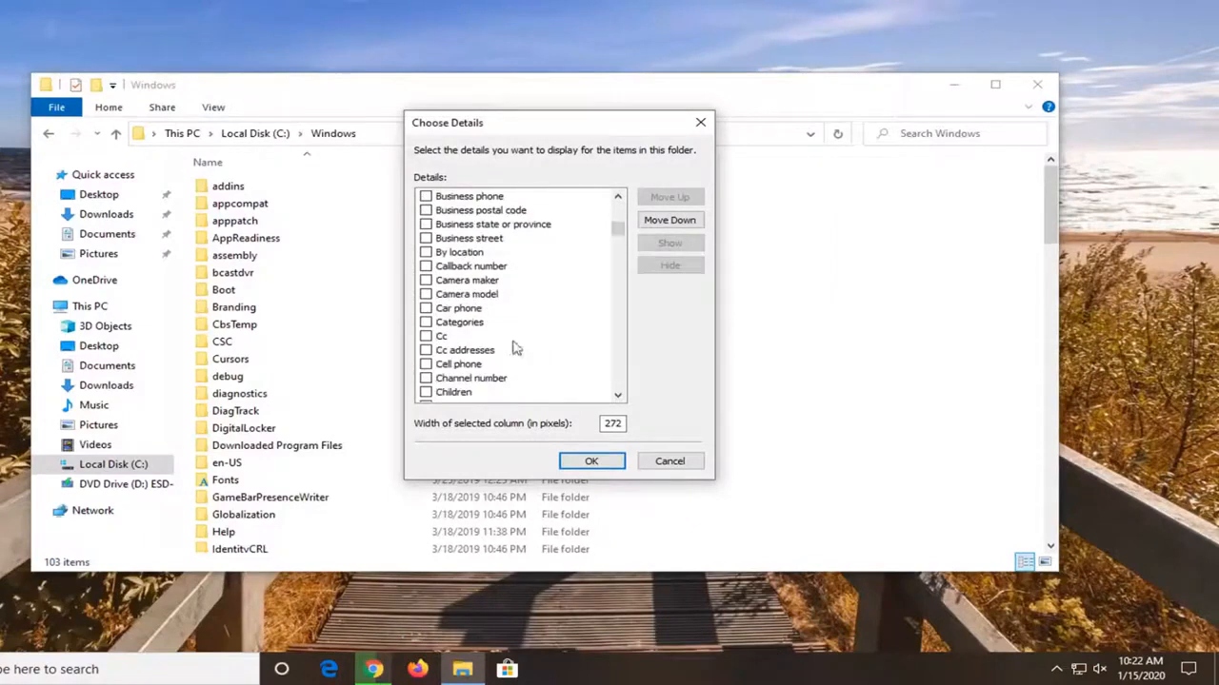
{"action": "scroll", "scroll_direction": "down", "scroll_amount": 3}
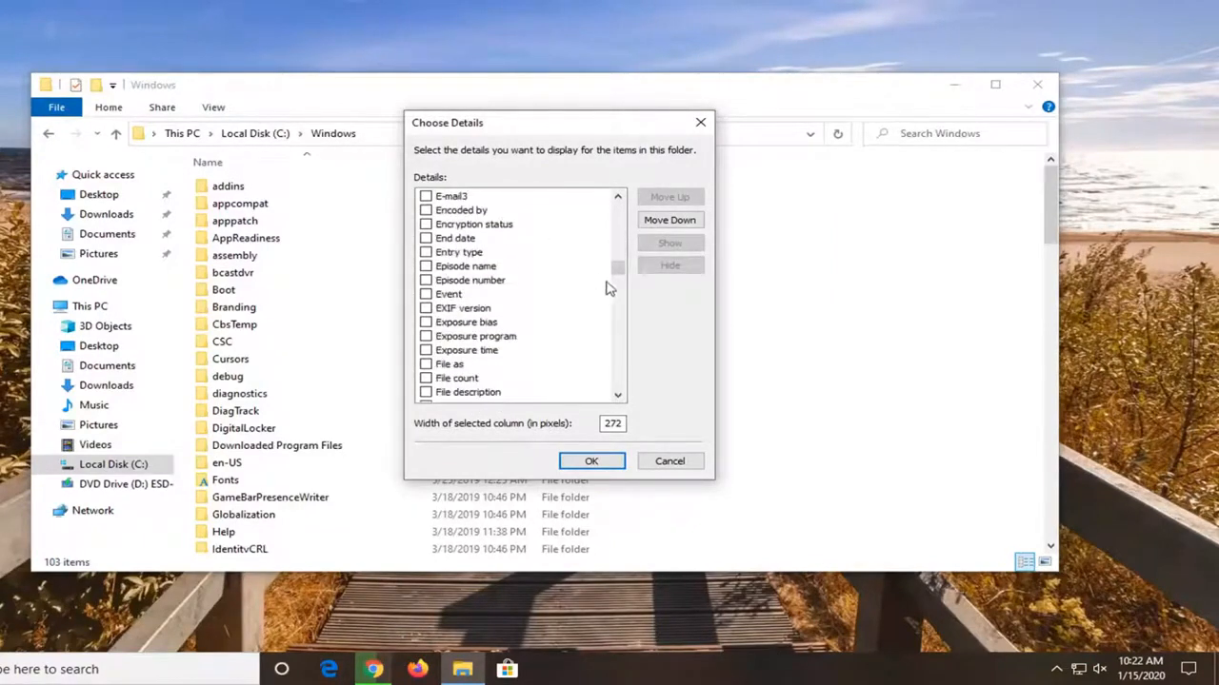
{"action": "left_click_drag", "start_coordinate": [617, 276], "coordinate": [617, 333]}
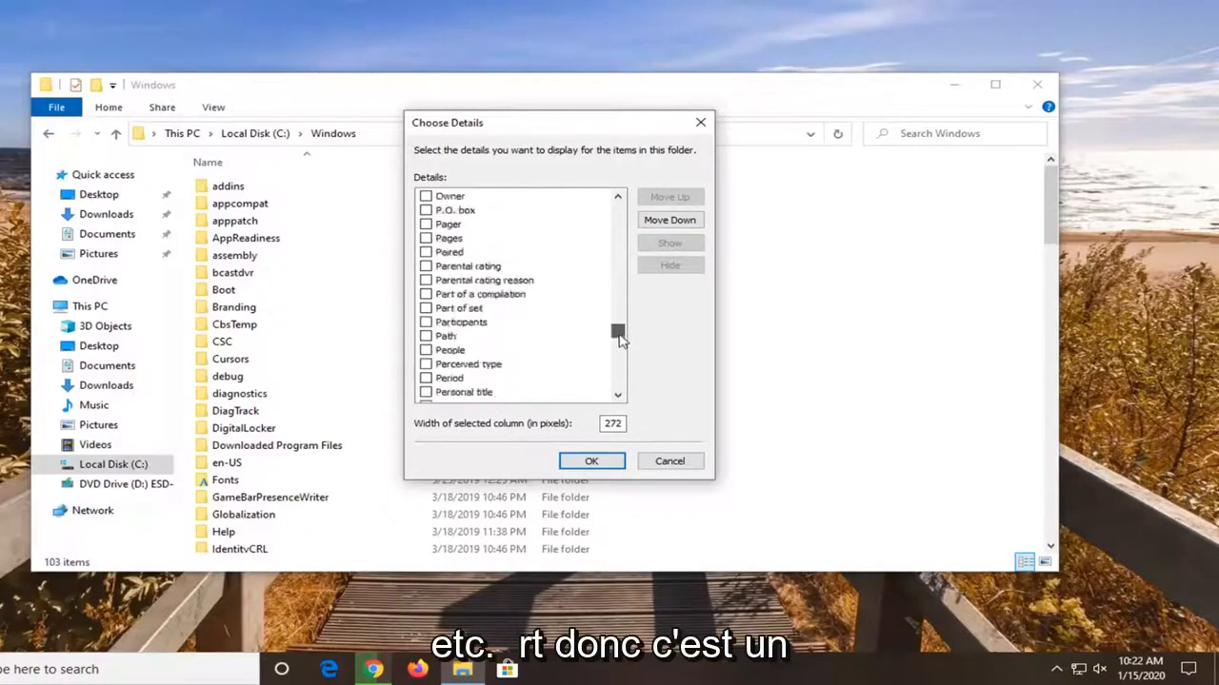
{"action": "scroll", "scroll_direction": "down", "scroll_amount": 3}
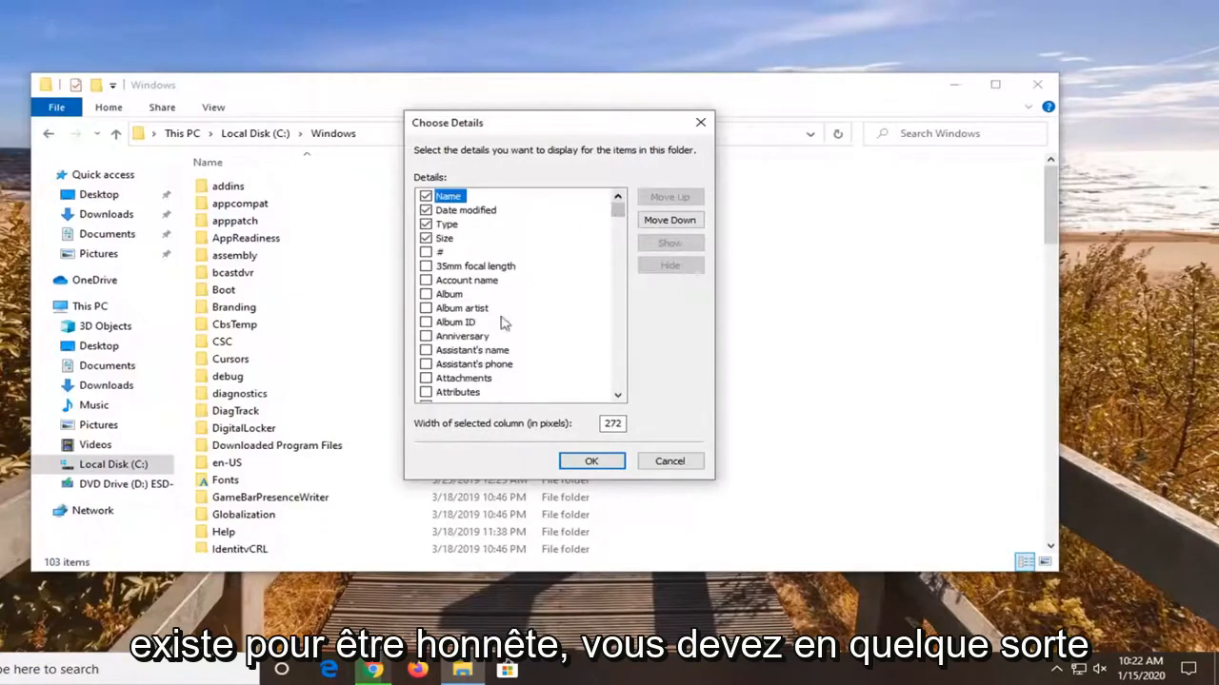
{"action": "mouse_move", "coordinate": [955, 286]}
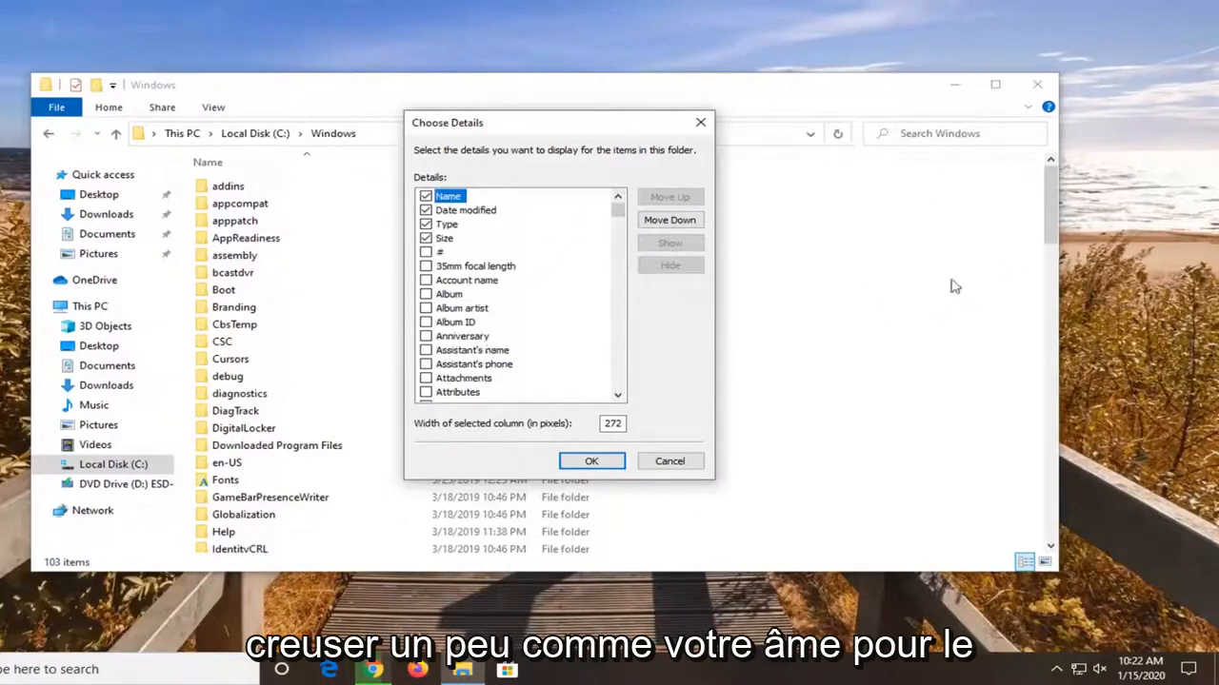
{"action": "scroll", "scroll_direction": "down", "scroll_amount": 3}
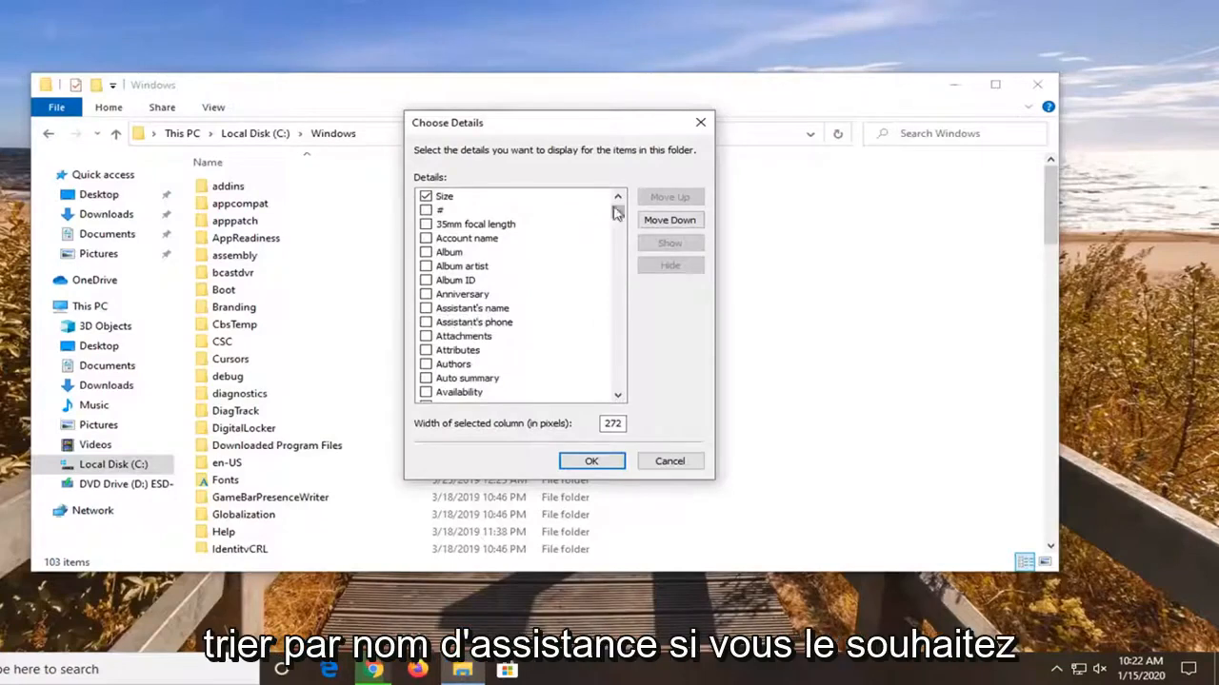
{"action": "scroll", "scroll_direction": "down", "scroll_amount": 3}
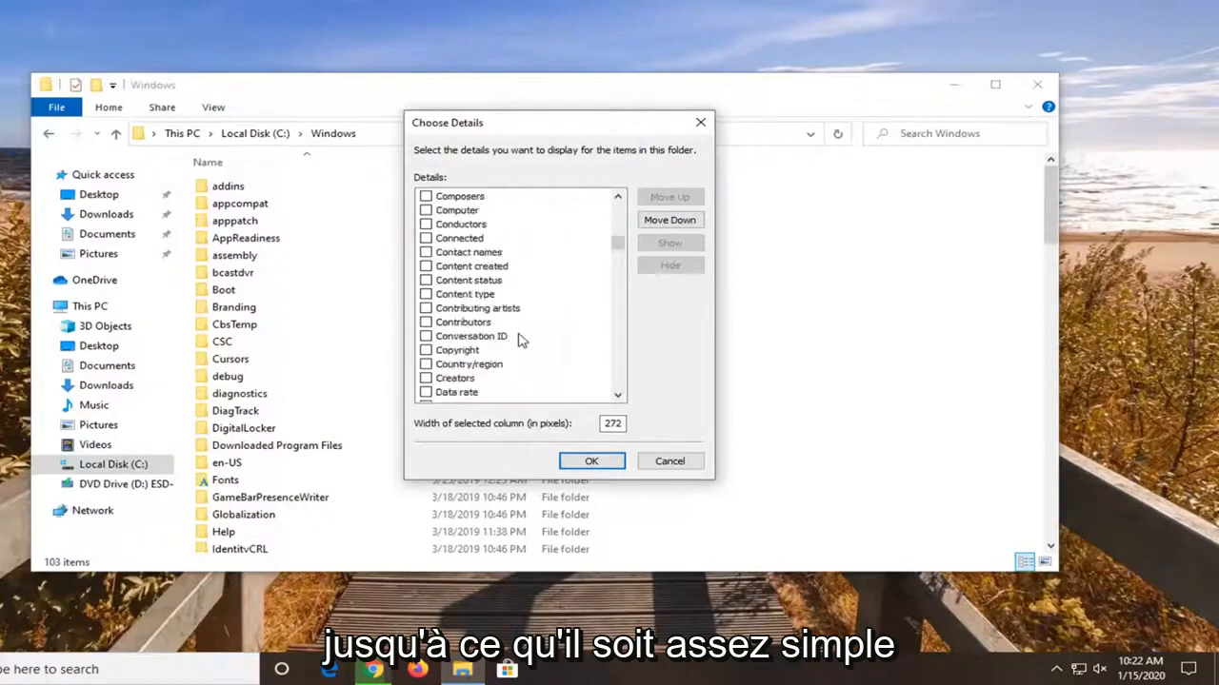
{"action": "scroll", "scroll_direction": "down", "scroll_amount": 3}
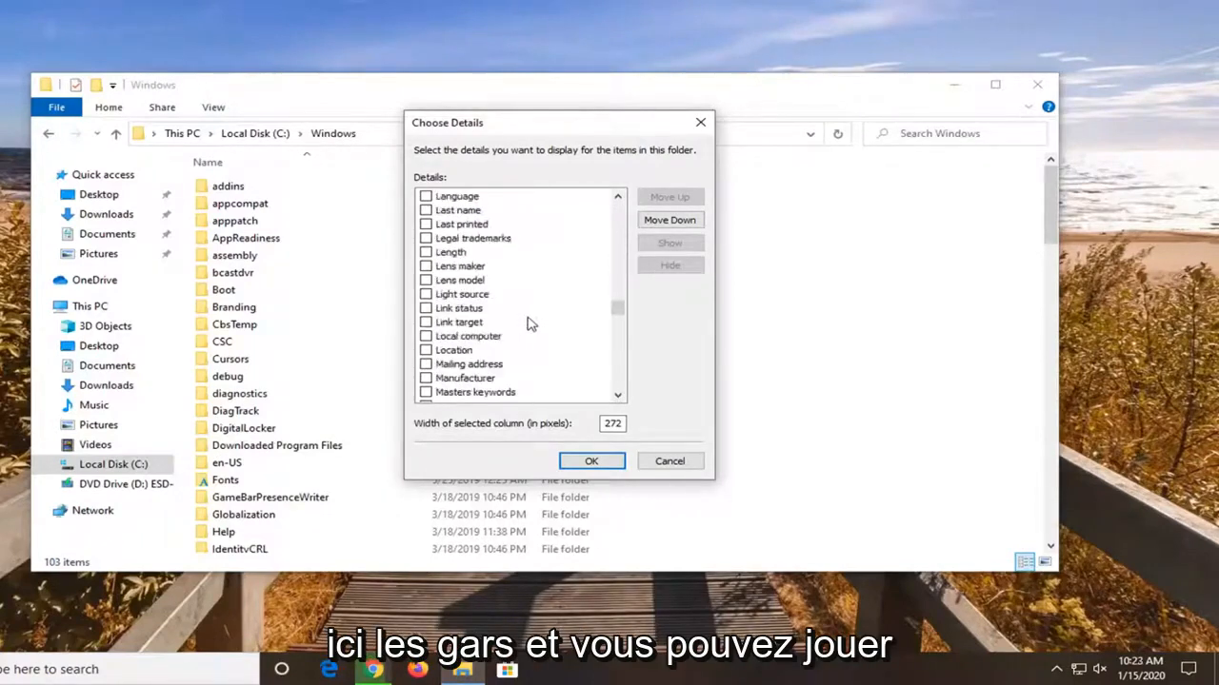
{"action": "scroll", "scroll_direction": "down", "scroll_amount": 3}
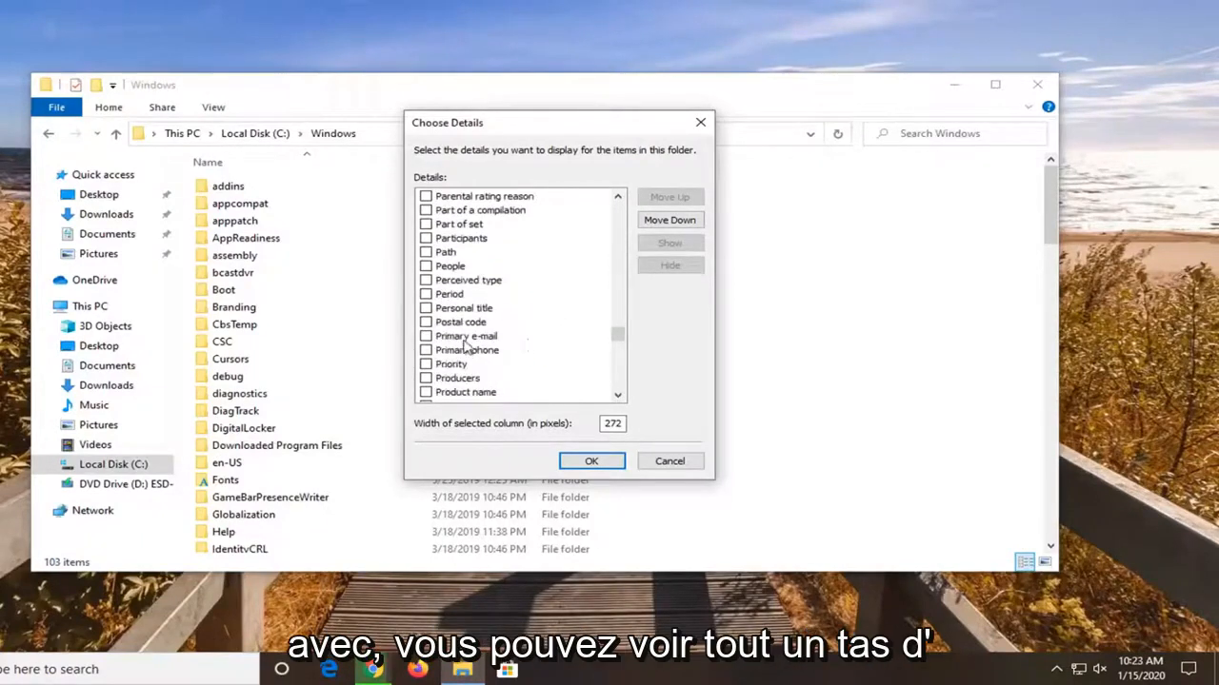
{"action": "scroll", "scroll_direction": "down", "scroll_amount": 3}
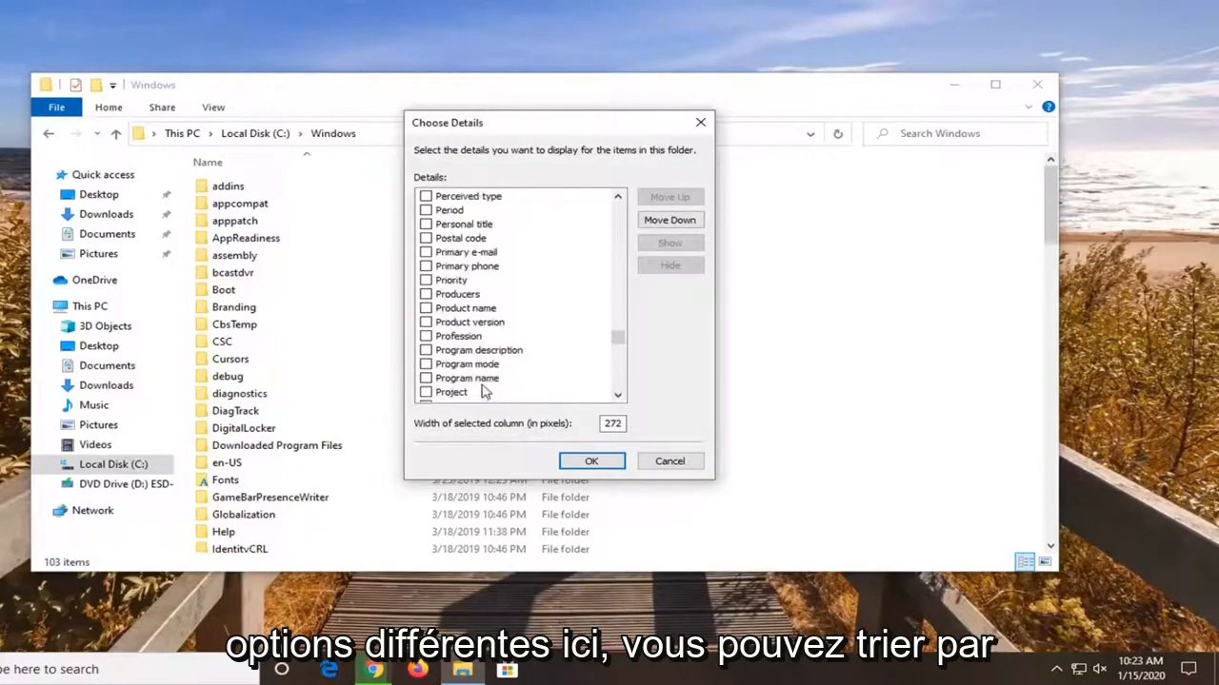
Select the Program name detail, then close the Choose Details dialog.
{"action": "left_click", "coordinate": [466, 378]}
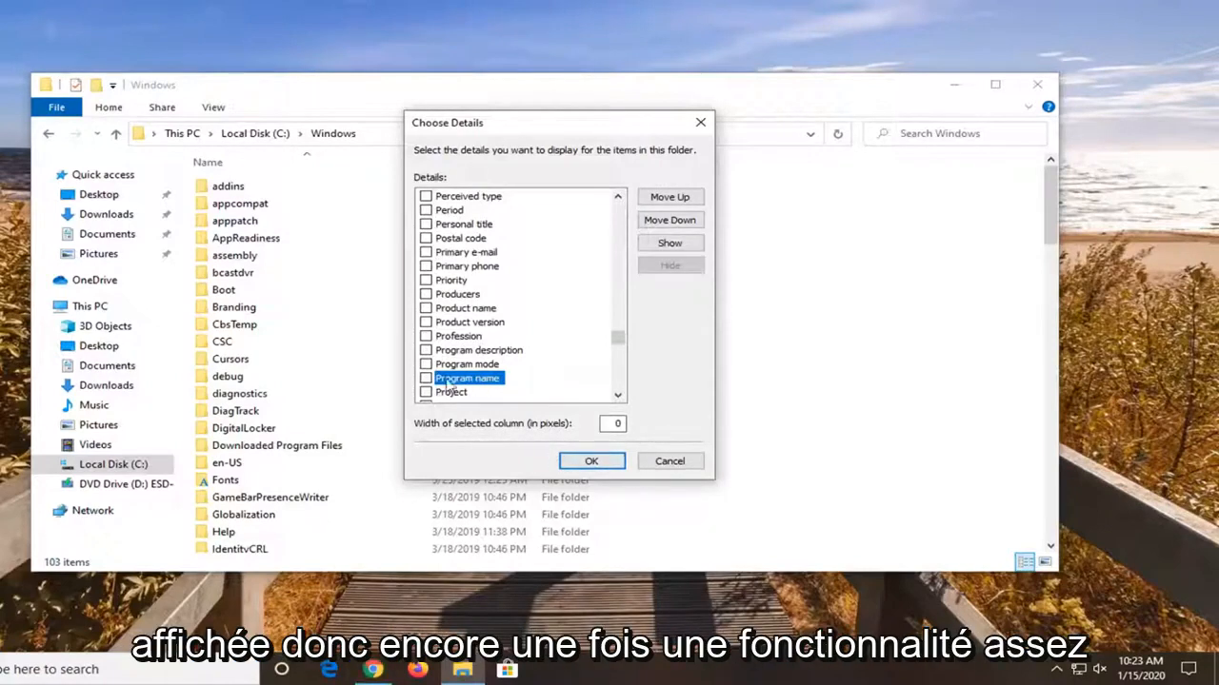
{"action": "left_click", "coordinate": [590, 461]}
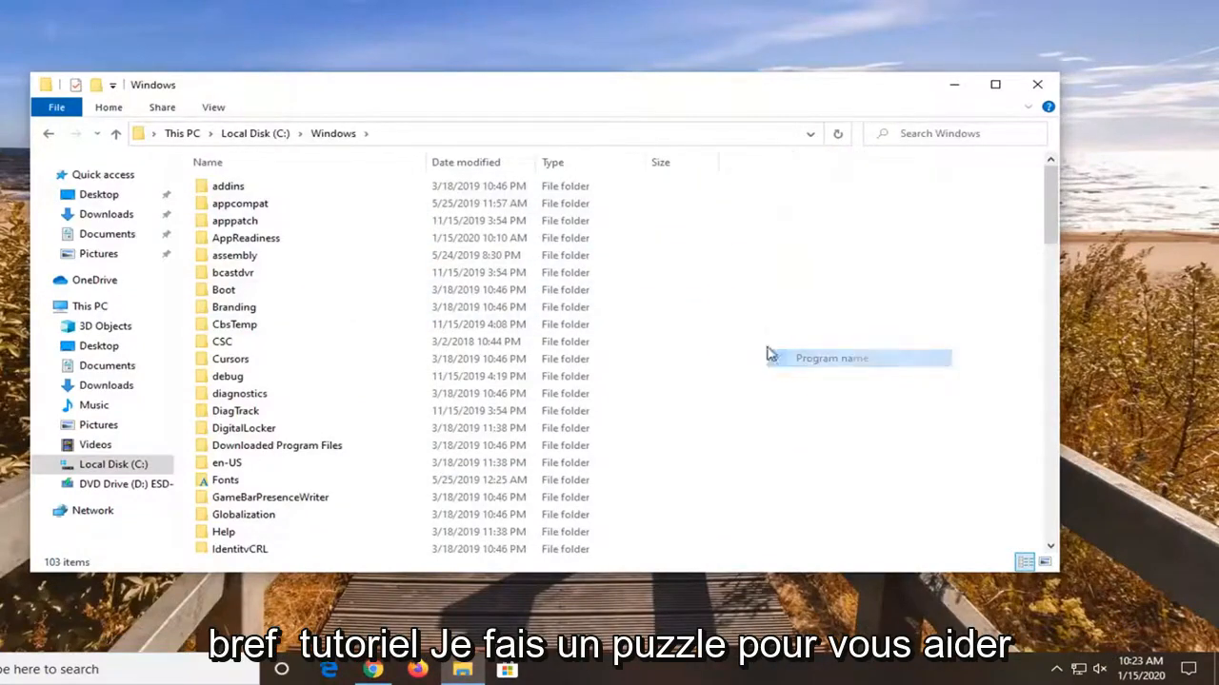
{"action": "left_click", "coordinate": [235, 255]}
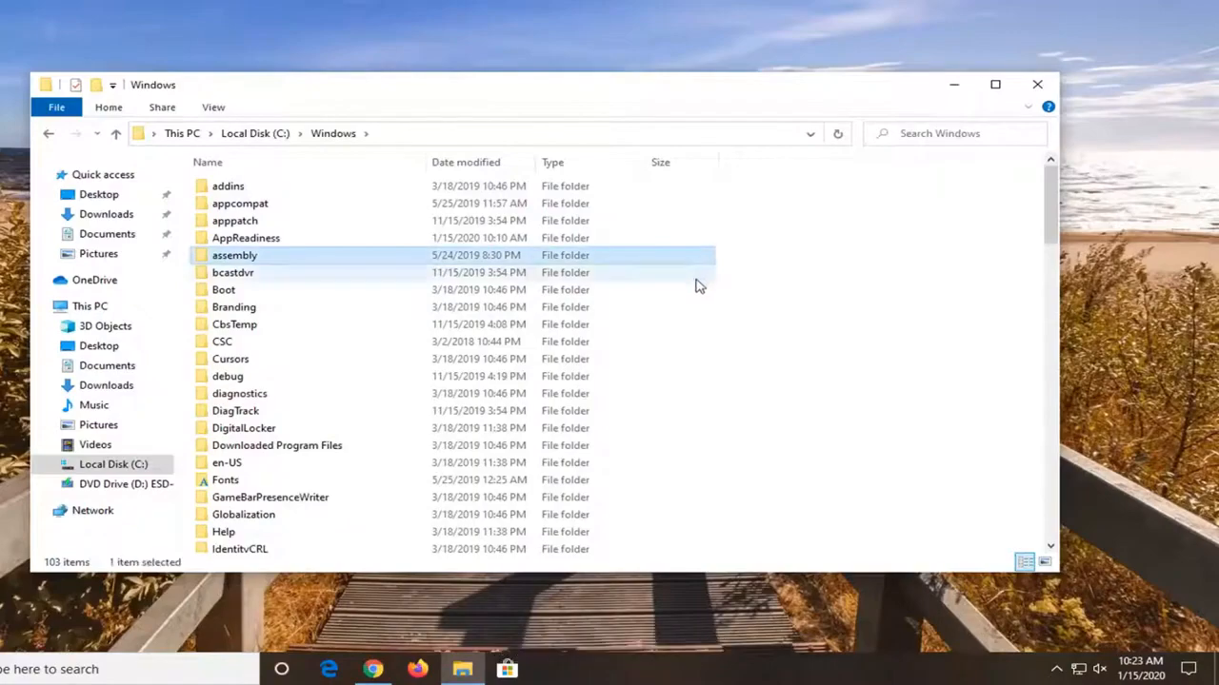